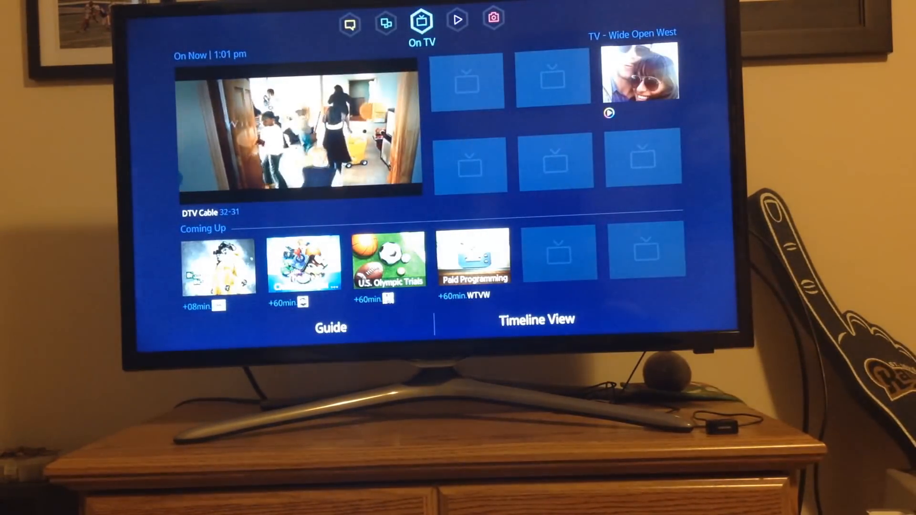
Switch to the Apps panel and open the Samsung Apps store
left_click(386, 19)
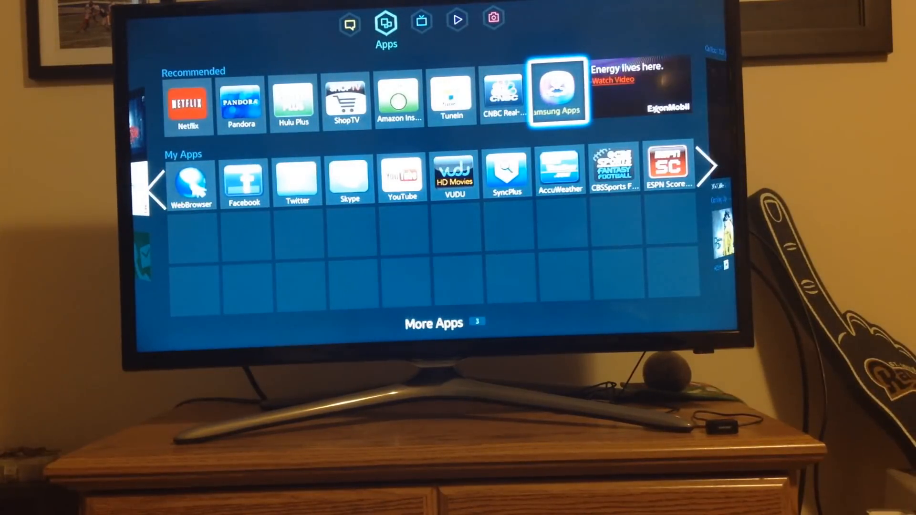
left_click(557, 93)
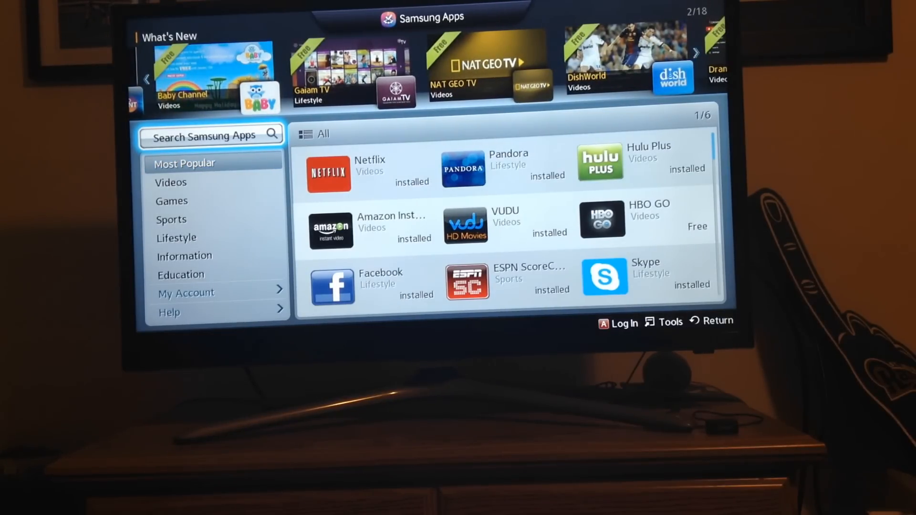
Search Samsung Apps for 'star' using the on-screen keyboard, returning four apps including Daystar
left_click(211, 136)
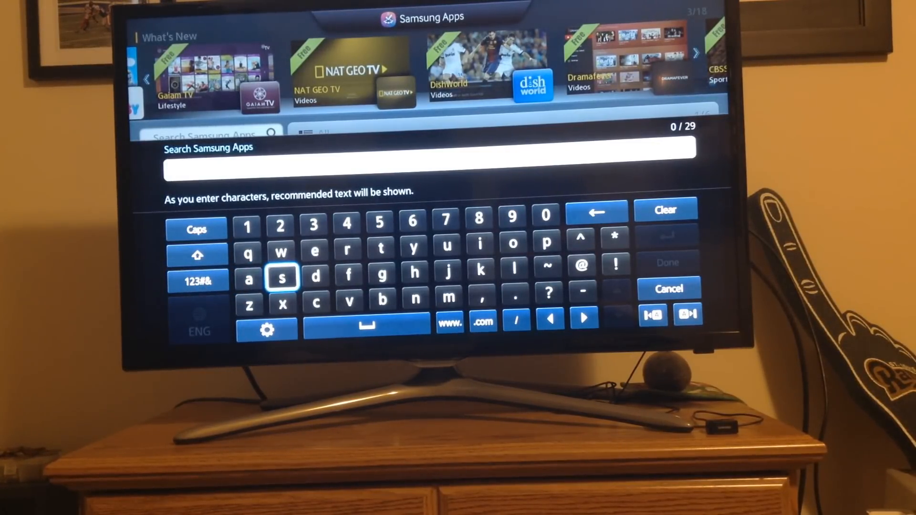
left_click(283, 276)
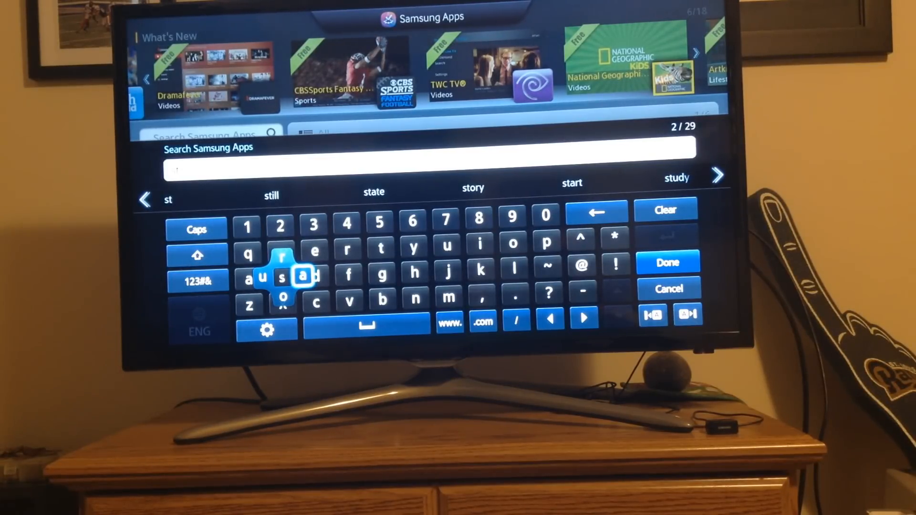
left_click(304, 276)
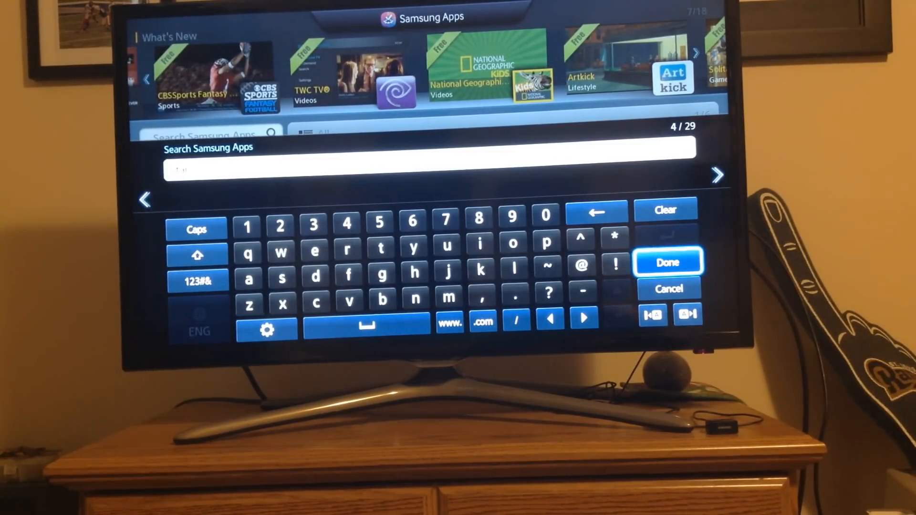
left_click(668, 262)
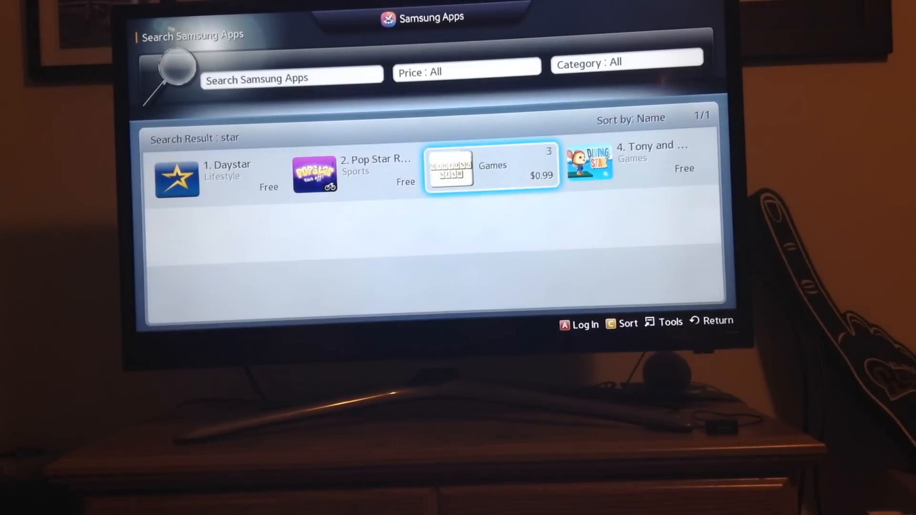
Leave the search results, browse Education and Videos, then reopen Most Popular
key("right")
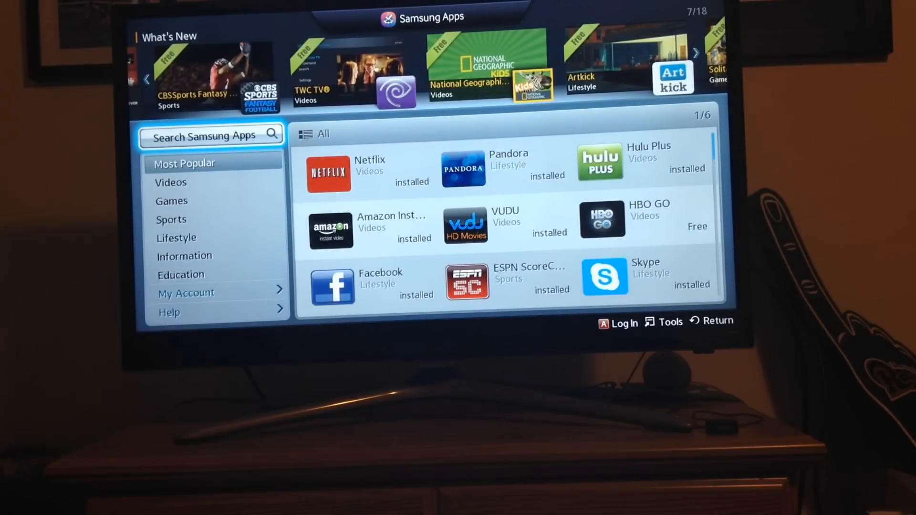
left_click(184, 164)
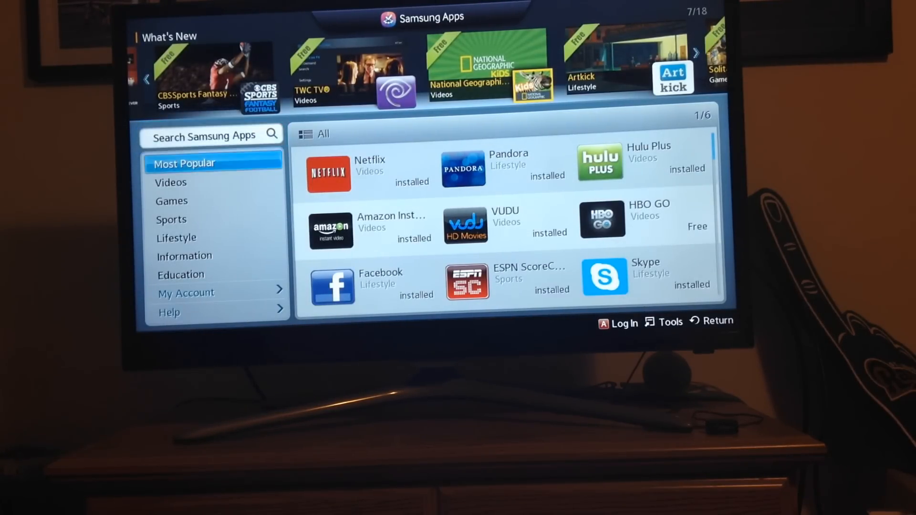
left_click(171, 201)
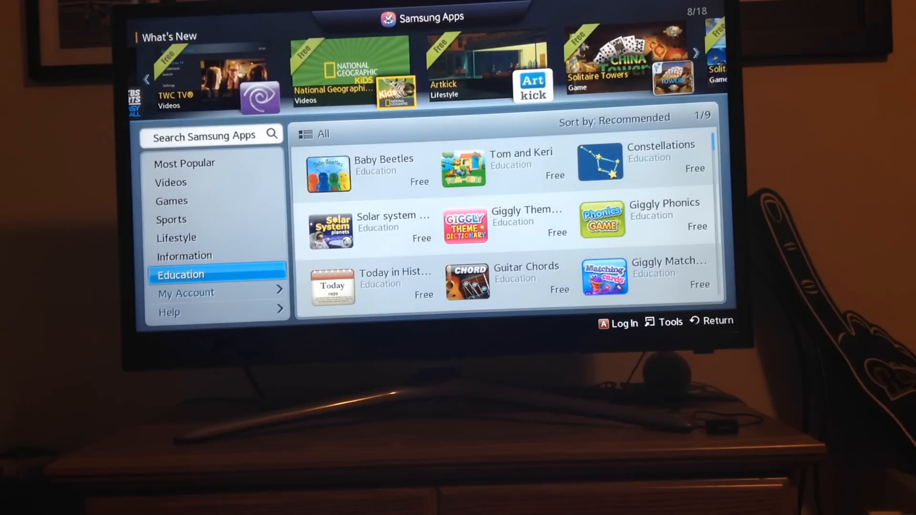
left_click(695, 53)
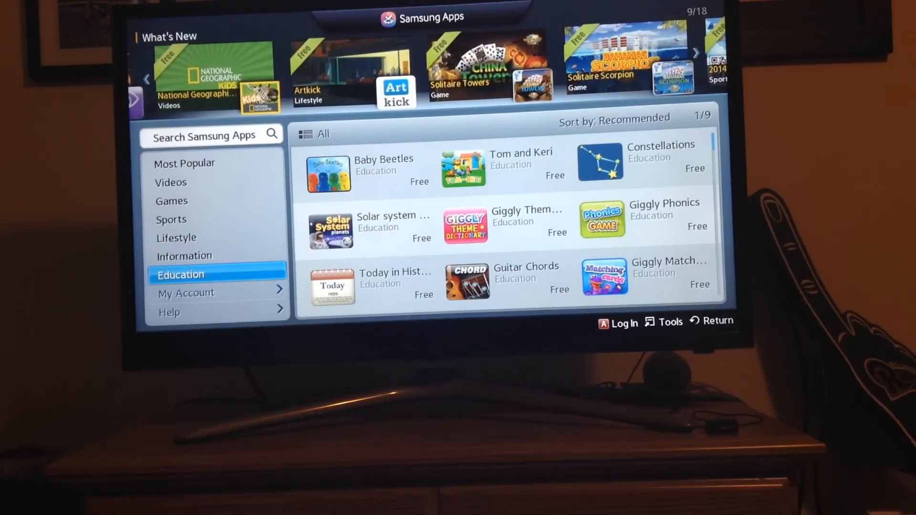
left_click(171, 219)
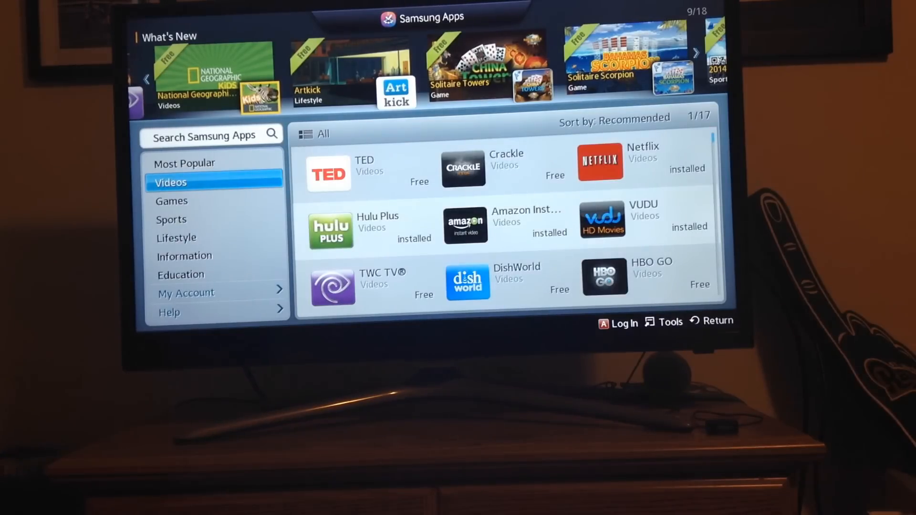
left_click(185, 163)
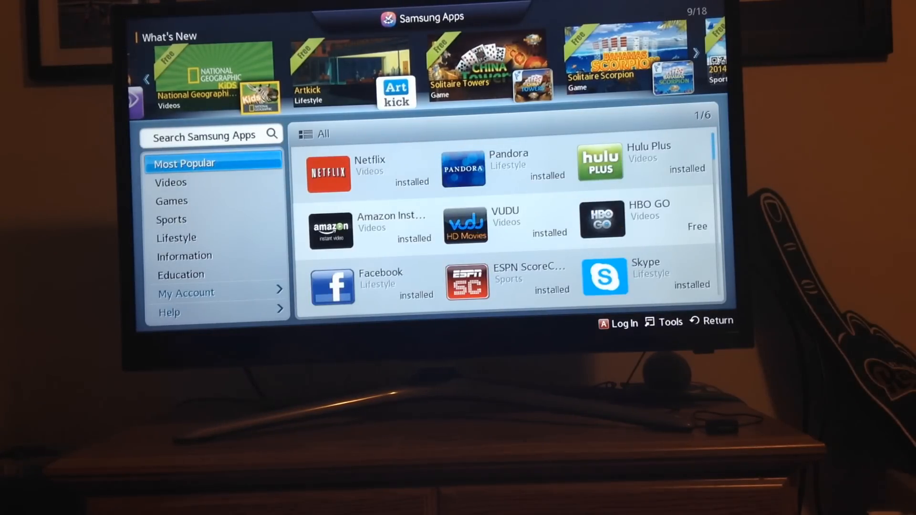
Bring up the source list and choose HDMI1 to show the football game
left_click(694, 53)
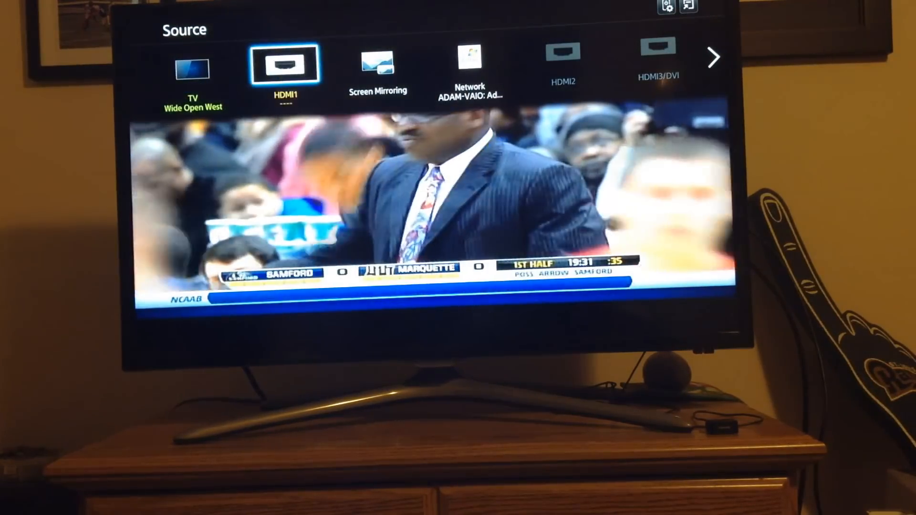
left_click(286, 63)
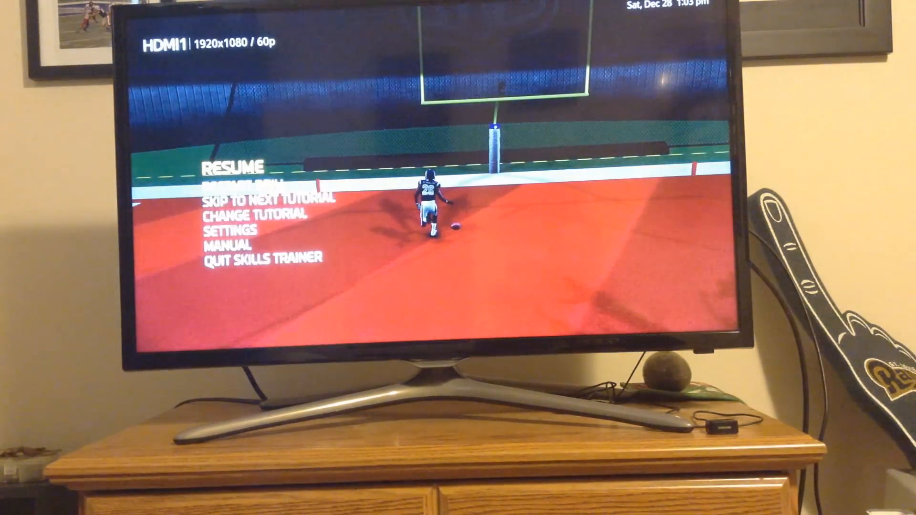